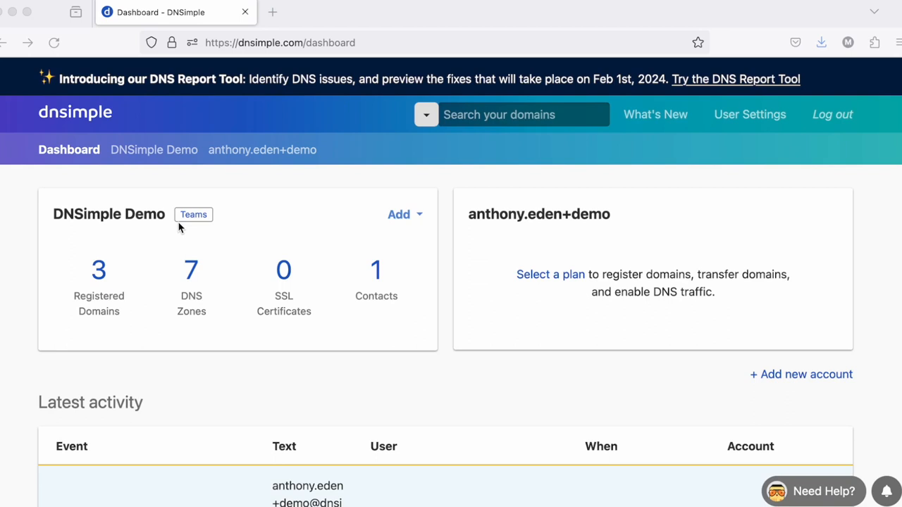
{"action": "mouse_move", "coordinate": [220, 234]}
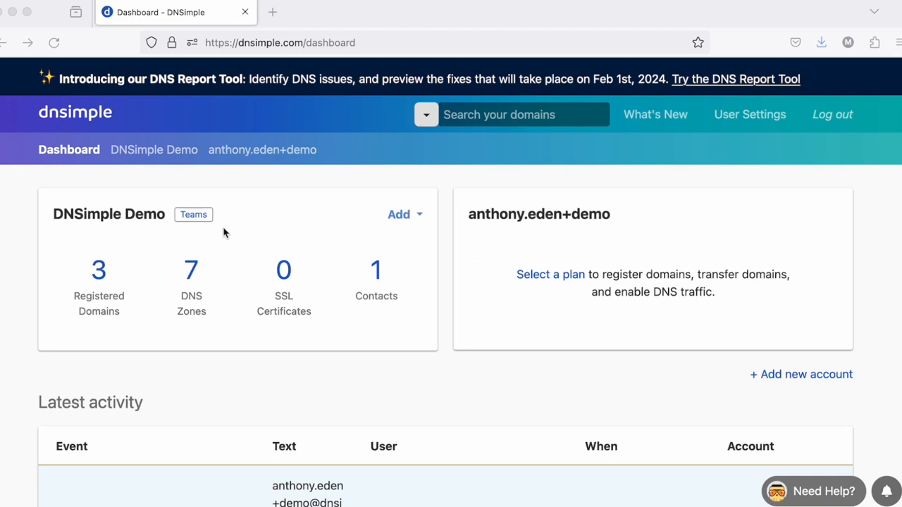
{"action": "mouse_move", "coordinate": [254, 200]}
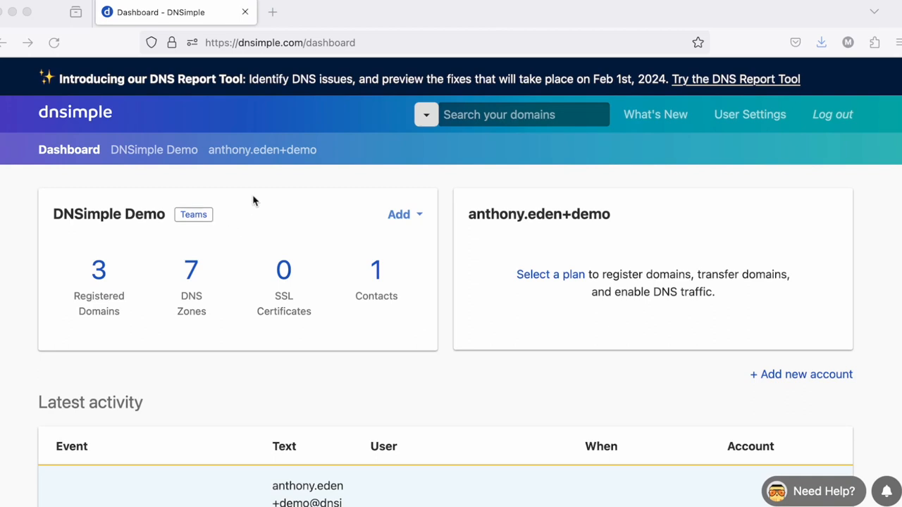
{"action": "mouse_move", "coordinate": [229, 214]}
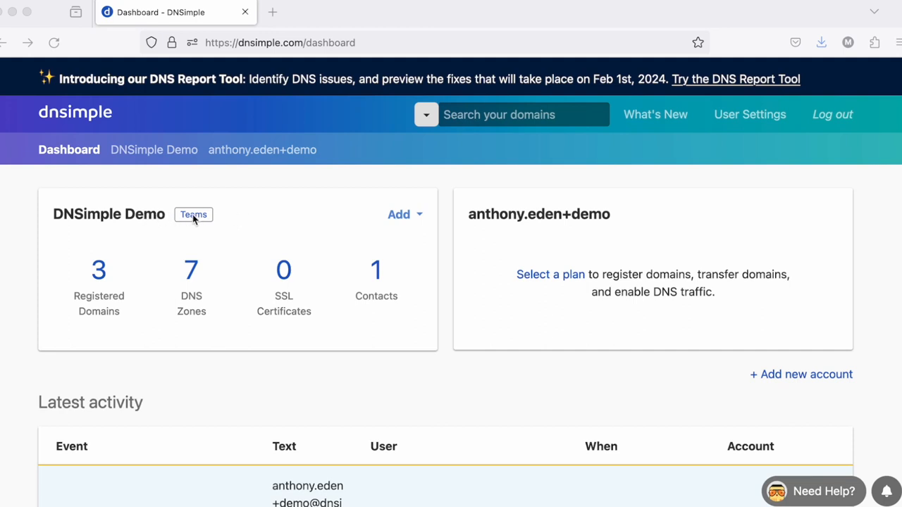
{"action": "mouse_move", "coordinate": [127, 248]}
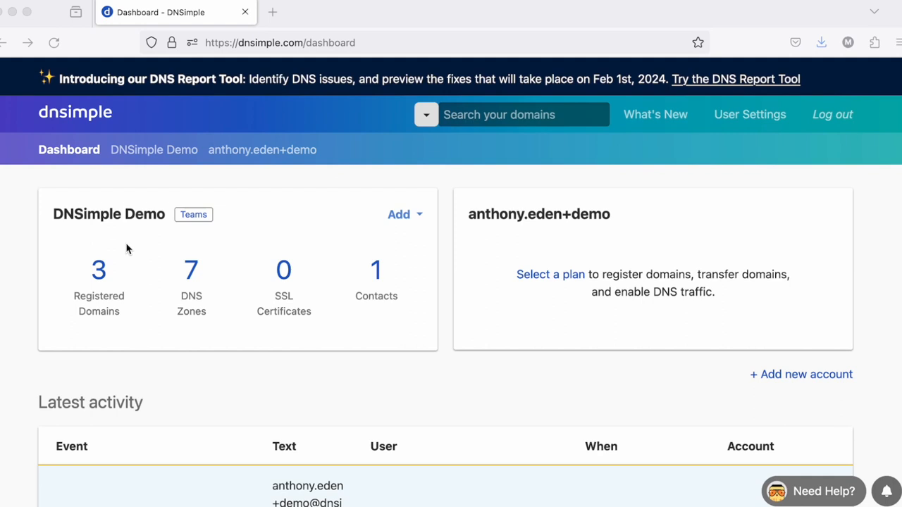
{"action": "mouse_move", "coordinate": [101, 274]}
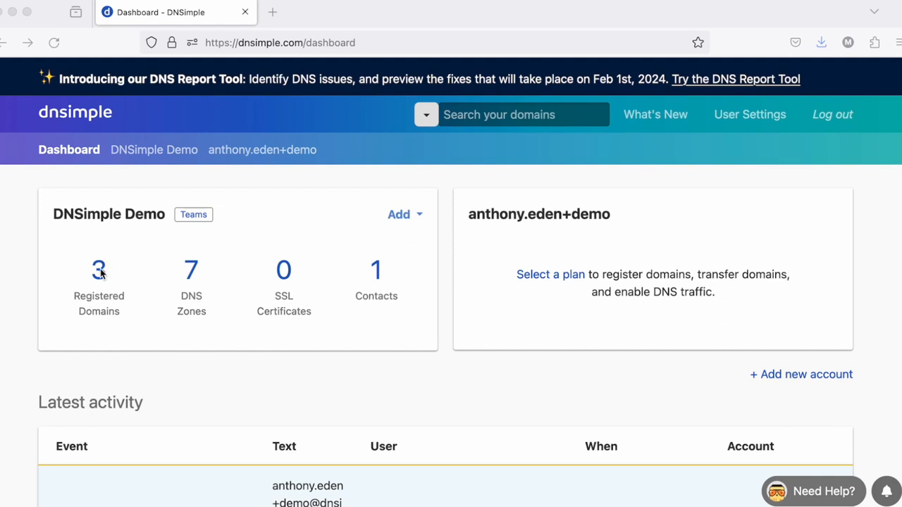
{"action": "mouse_move", "coordinate": [200, 273]}
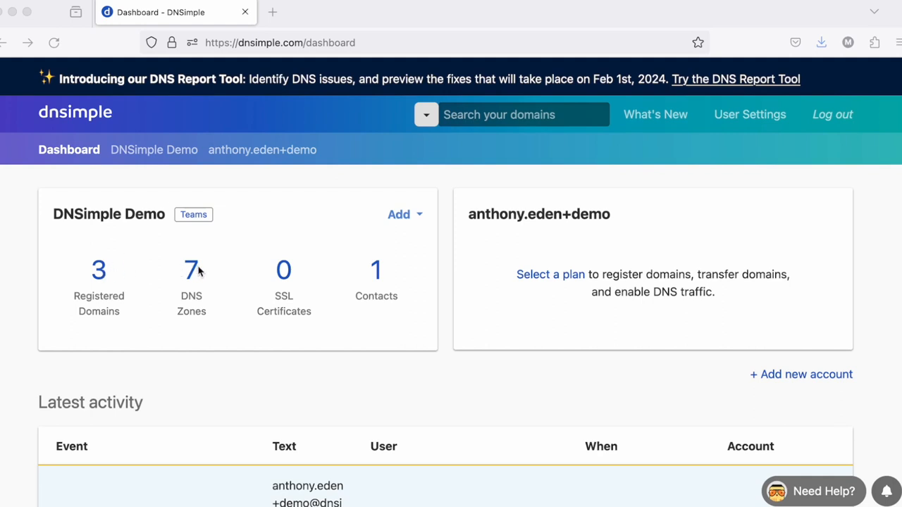
{"action": "mouse_move", "coordinate": [289, 279]}
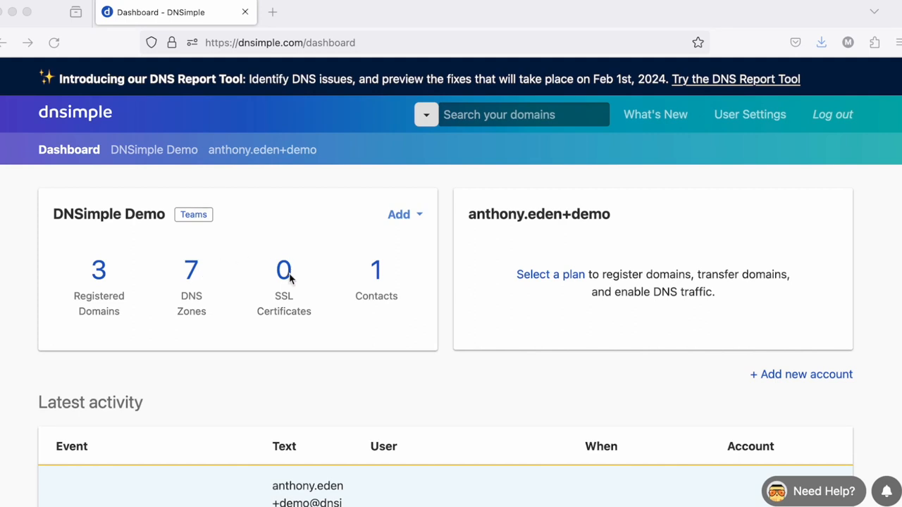
{"action": "mouse_move", "coordinate": [378, 273]}
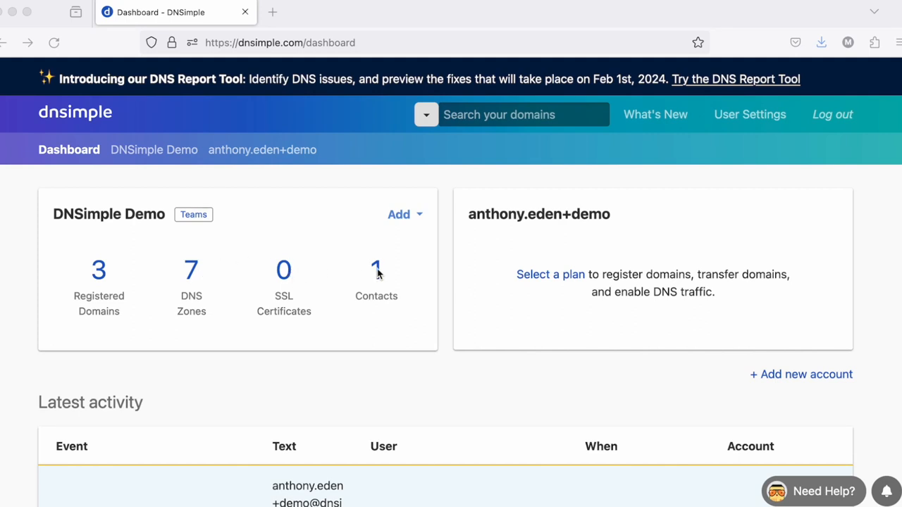
{"action": "mouse_move", "coordinate": [325, 224]}
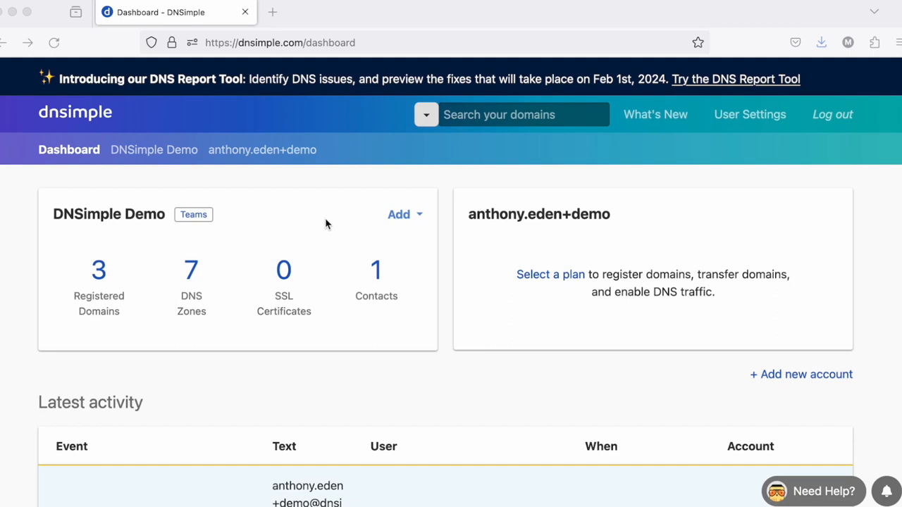
{"action": "mouse_move", "coordinate": [403, 240]}
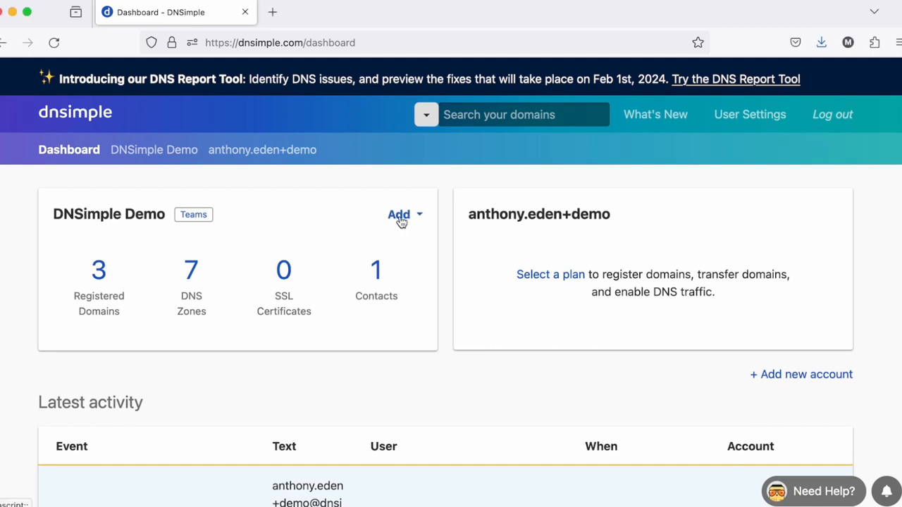
Open the DNSimple Demo account's Domain Names list and review domains with their DNS zone statuses
{"action": "left_click", "coordinate": [399, 214]}
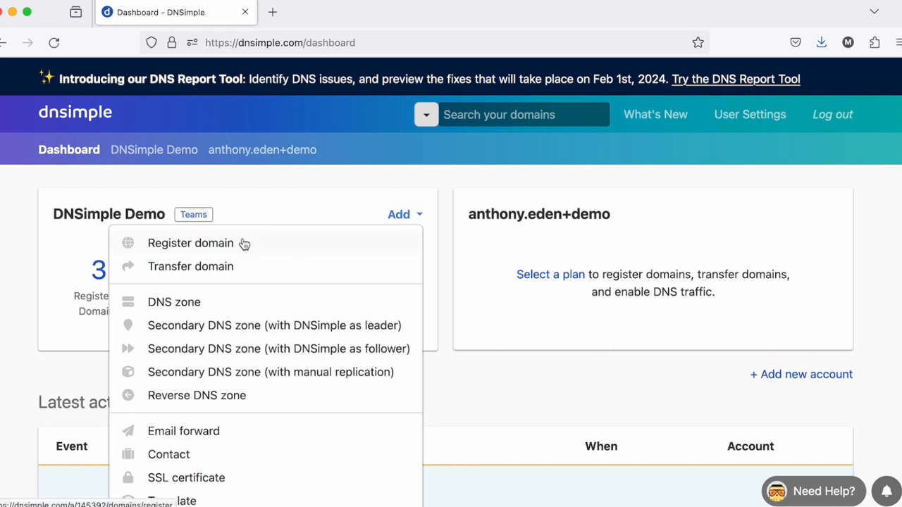
{"action": "mouse_move", "coordinate": [253, 266]}
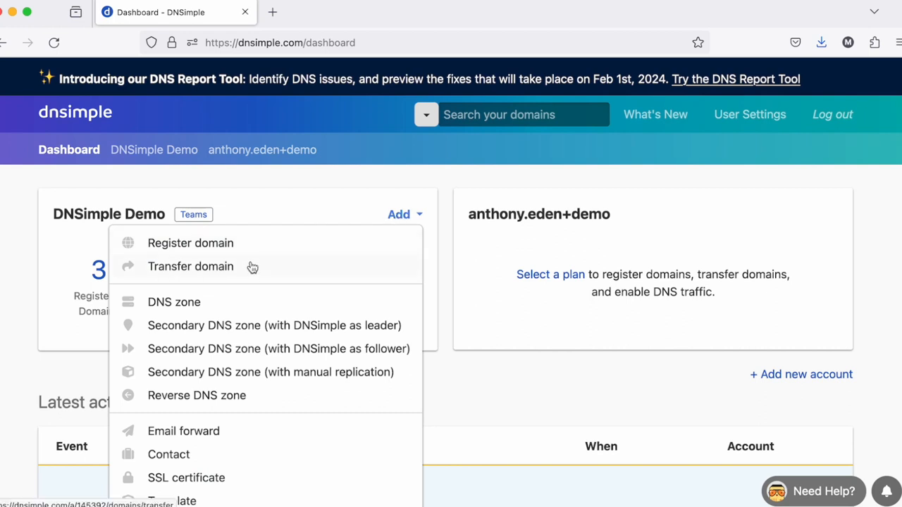
{"action": "mouse_move", "coordinate": [220, 301]}
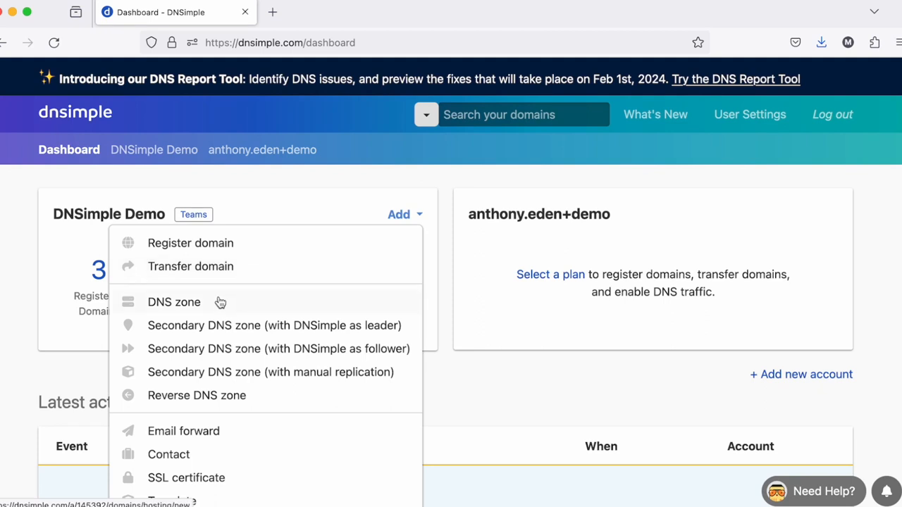
{"action": "mouse_move", "coordinate": [228, 395]}
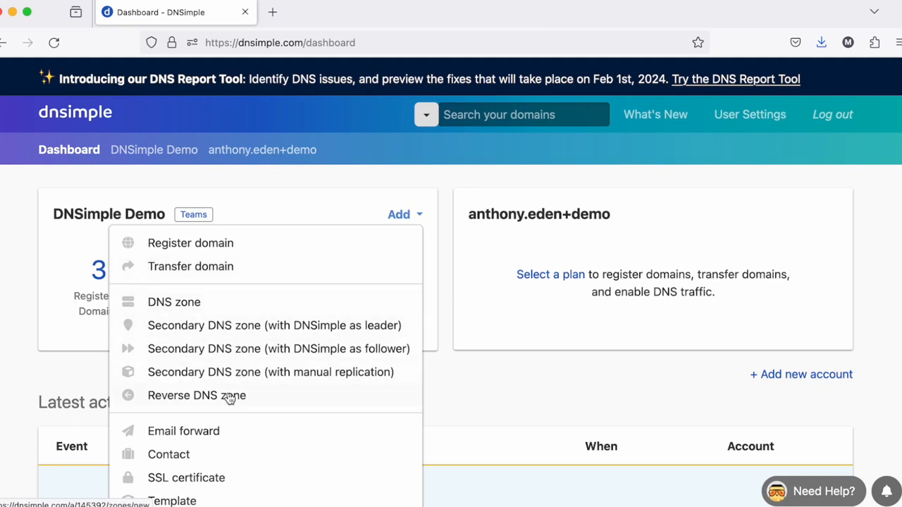
{"action": "mouse_move", "coordinate": [208, 434]}
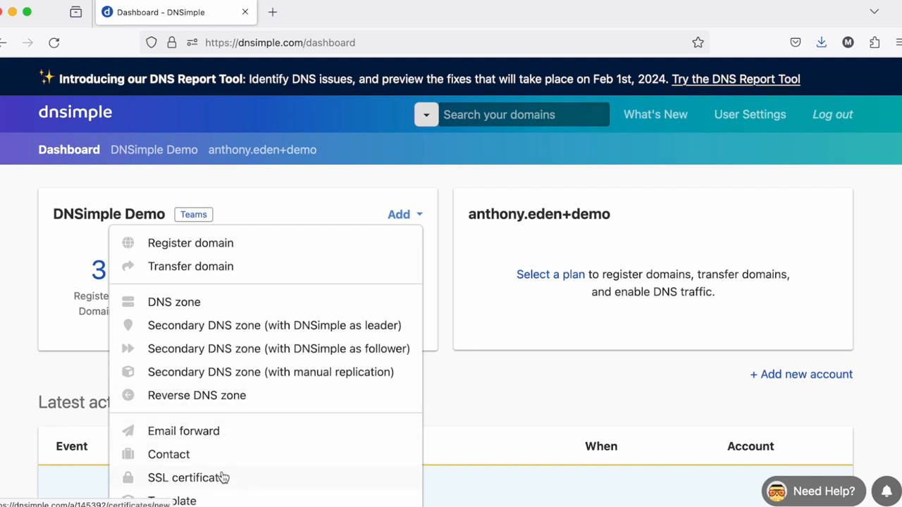
{"action": "scroll", "scroll_direction": "down", "scroll_amount": 3}
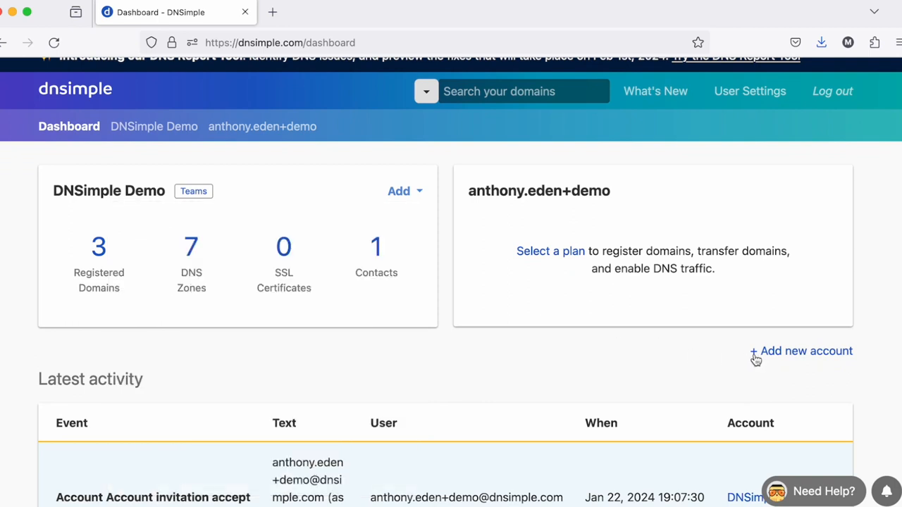
{"action": "mouse_move", "coordinate": [657, 355]}
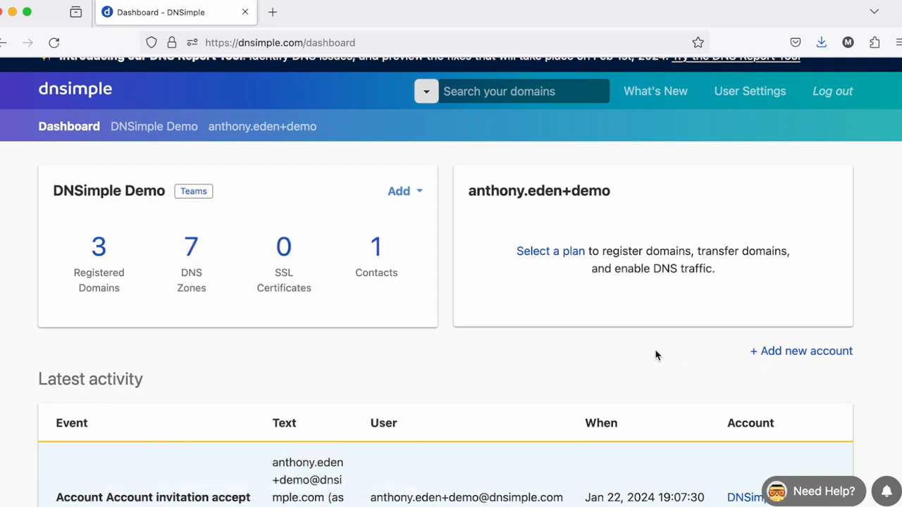
{"action": "mouse_move", "coordinate": [490, 359]}
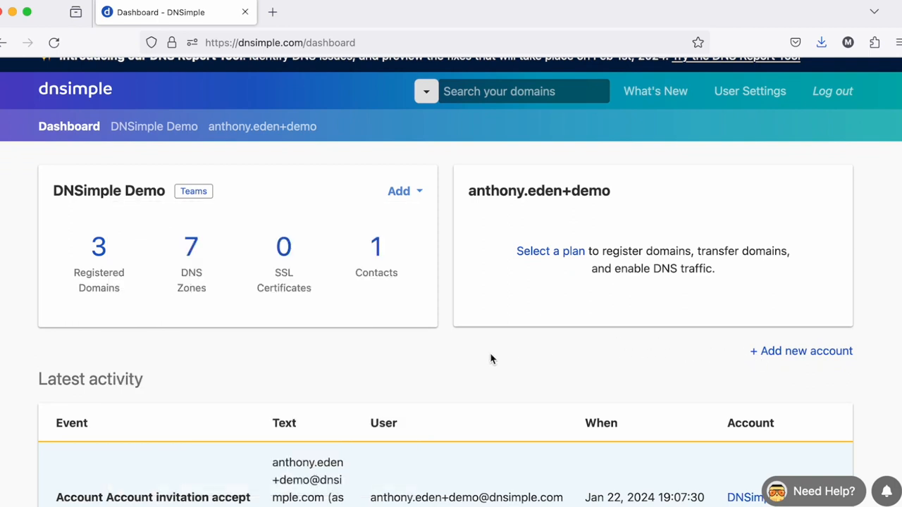
{"action": "mouse_move", "coordinate": [486, 361]}
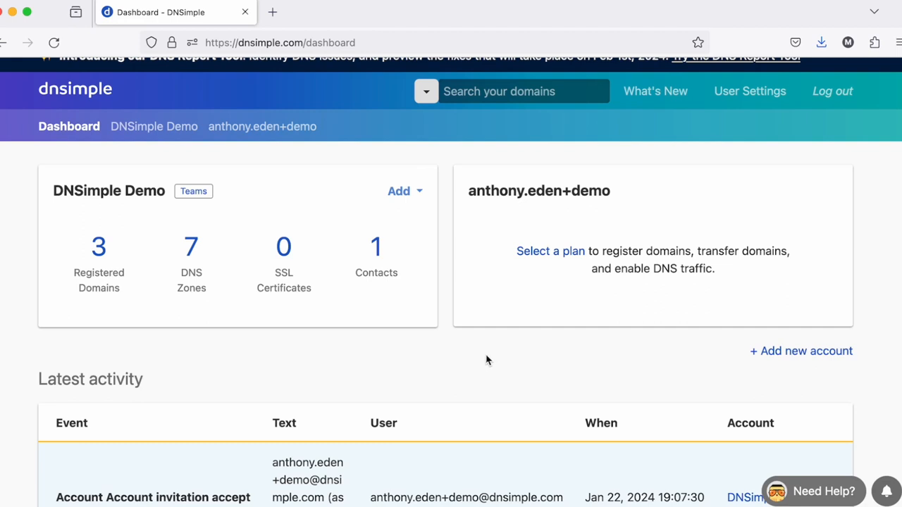
{"action": "mouse_move", "coordinate": [437, 355]}
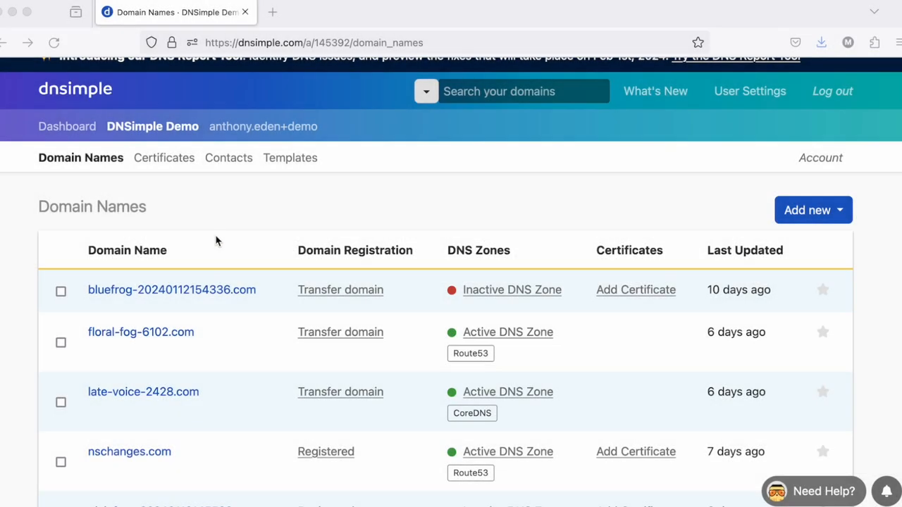
{"action": "mouse_move", "coordinate": [240, 243]}
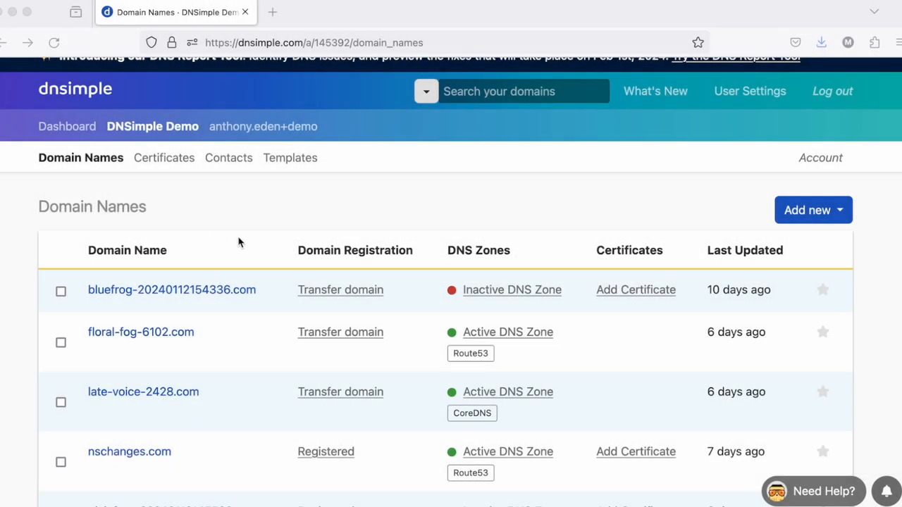
{"action": "scroll", "scroll_direction": "down", "scroll_amount": 3}
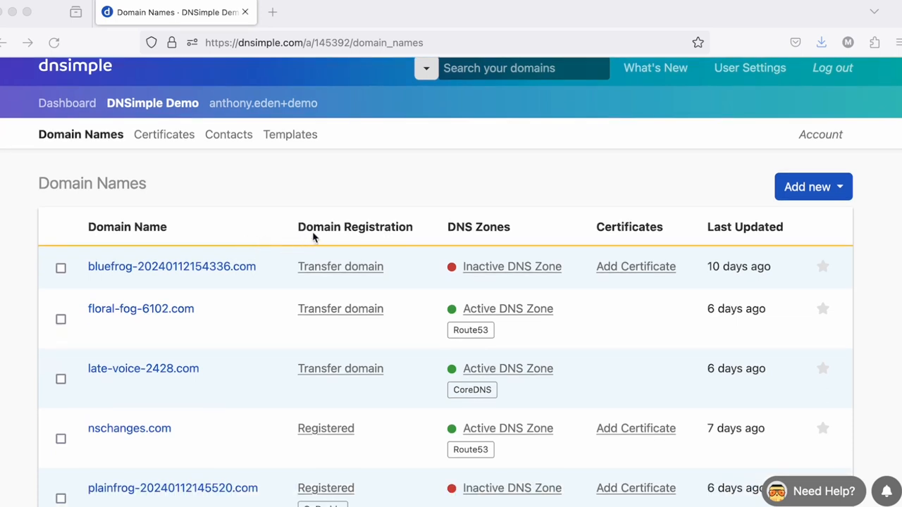
{"action": "mouse_move", "coordinate": [472, 233]}
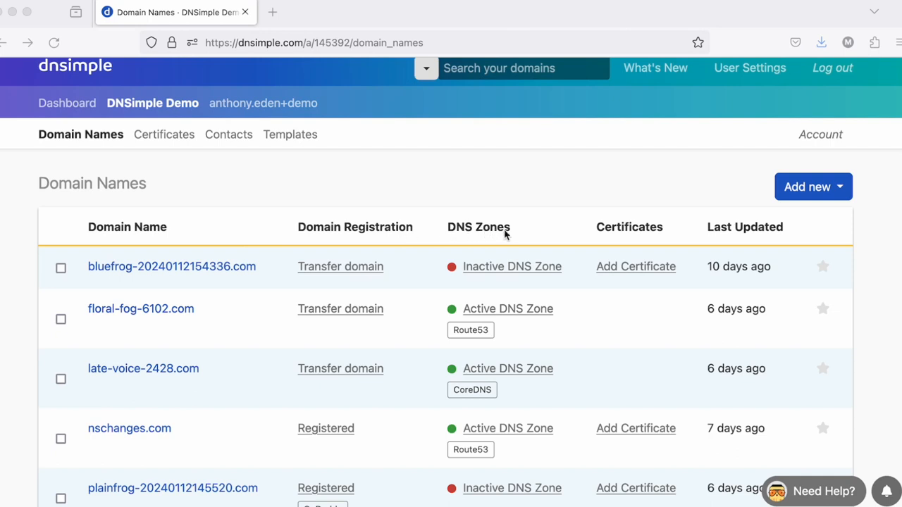
{"action": "mouse_move", "coordinate": [720, 234]}
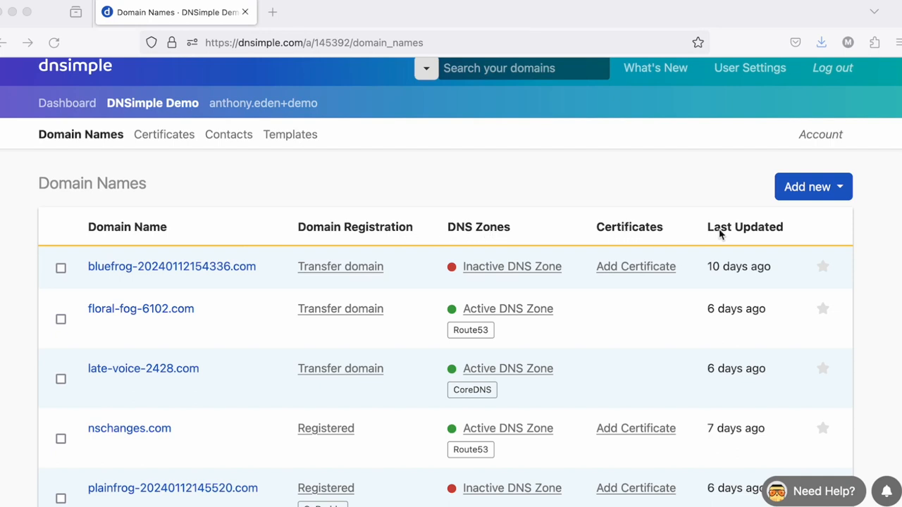
{"action": "scroll", "scroll_direction": "down", "scroll_amount": 3}
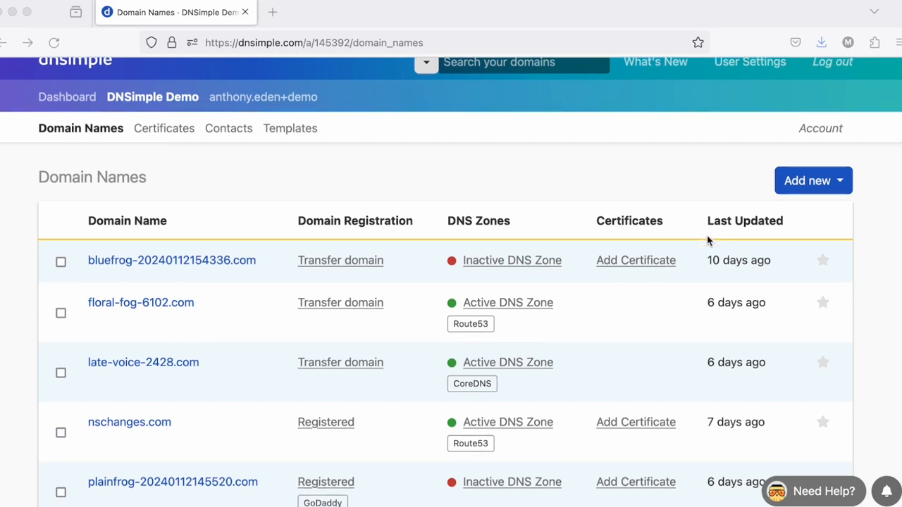
{"action": "scroll", "scroll_direction": "down", "scroll_amount": 3}
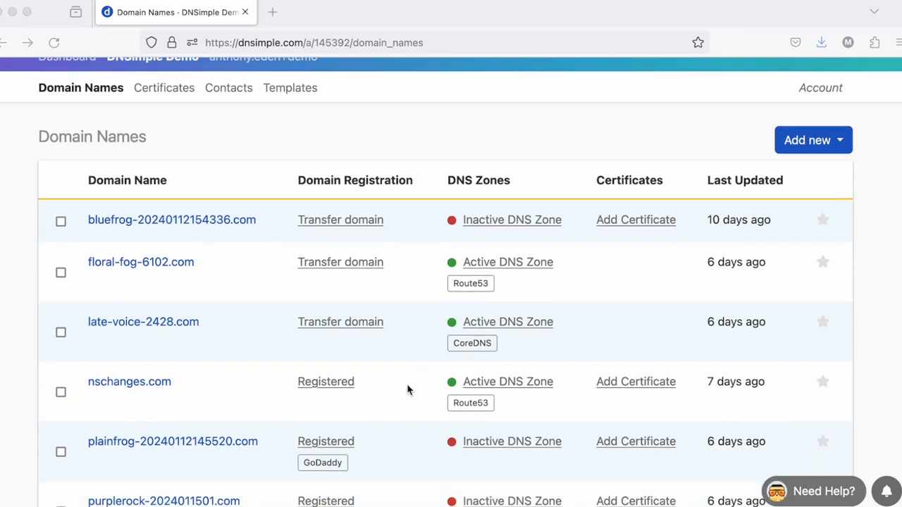
{"action": "mouse_move", "coordinate": [355, 402]}
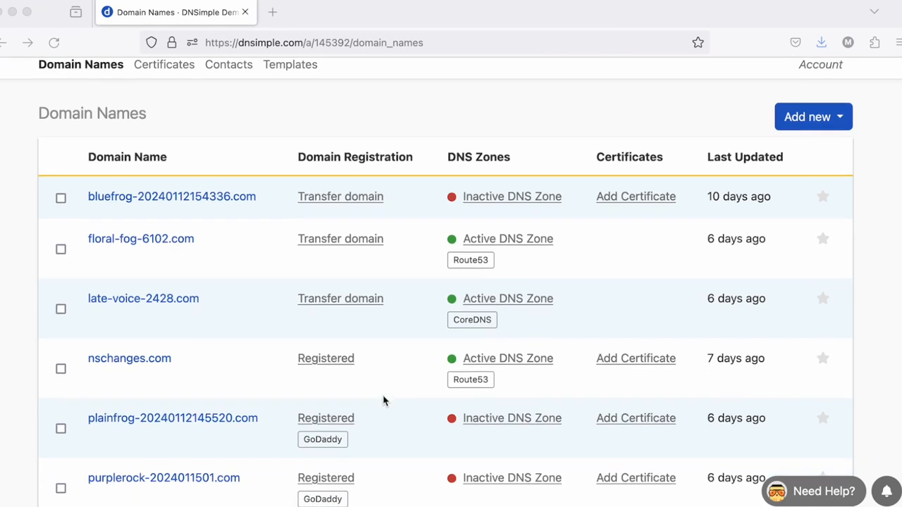
{"action": "mouse_move", "coordinate": [361, 451]}
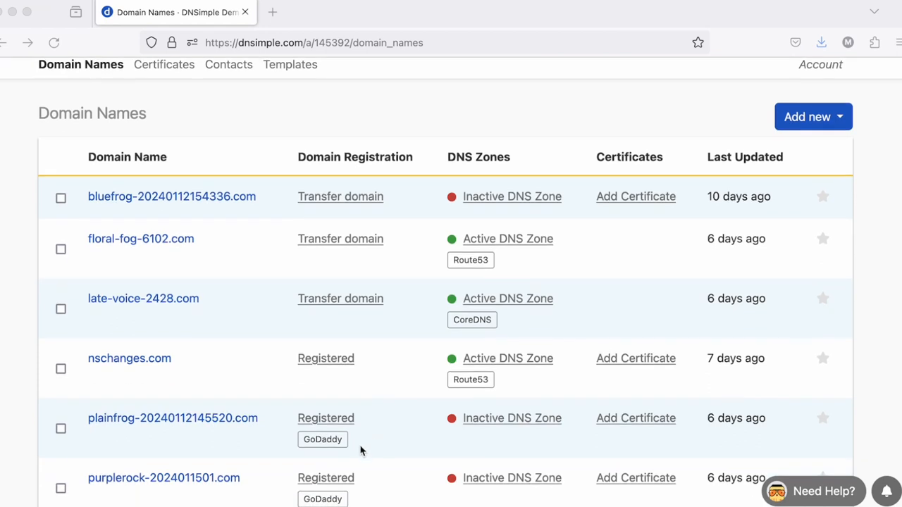
{"action": "mouse_move", "coordinate": [345, 454]}
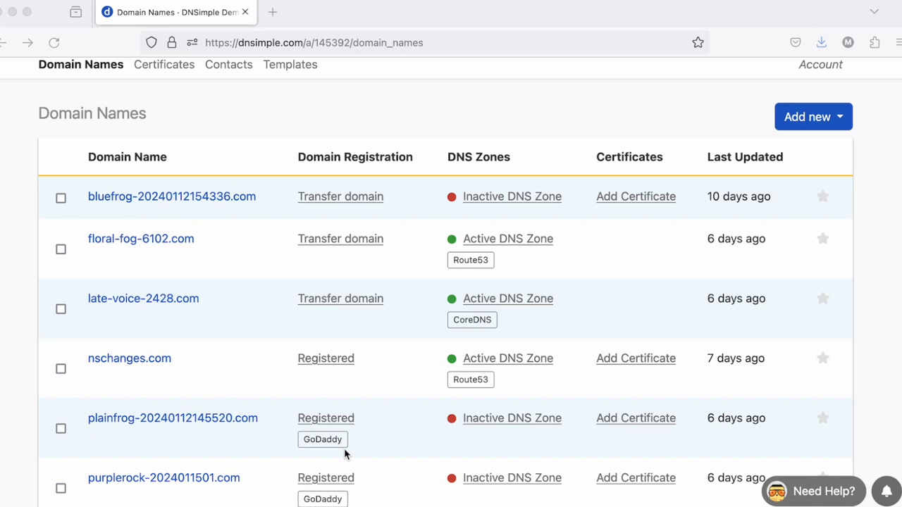
{"action": "mouse_move", "coordinate": [584, 257]}
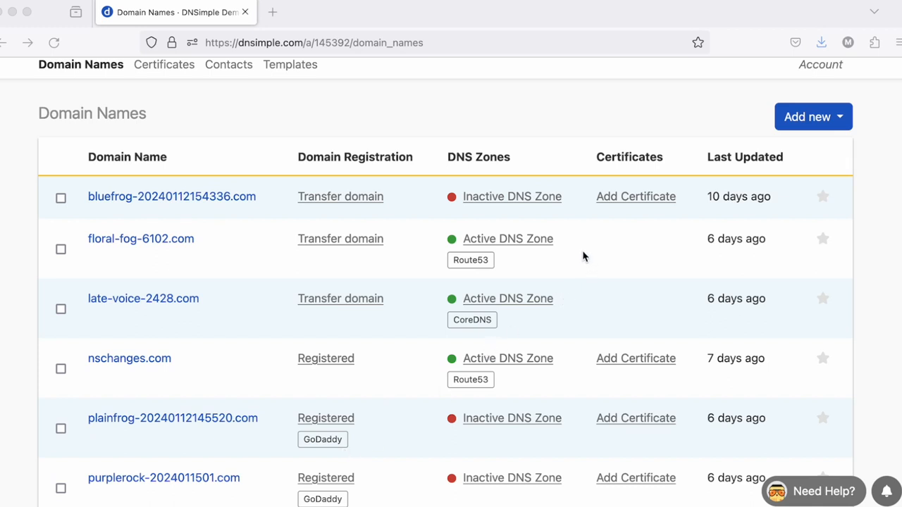
{"action": "mouse_move", "coordinate": [572, 252]}
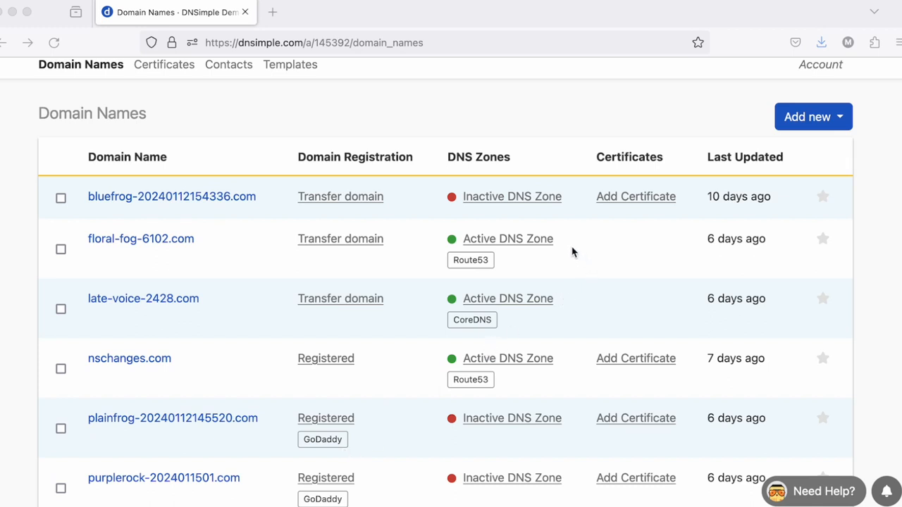
{"action": "mouse_move", "coordinate": [500, 279]}
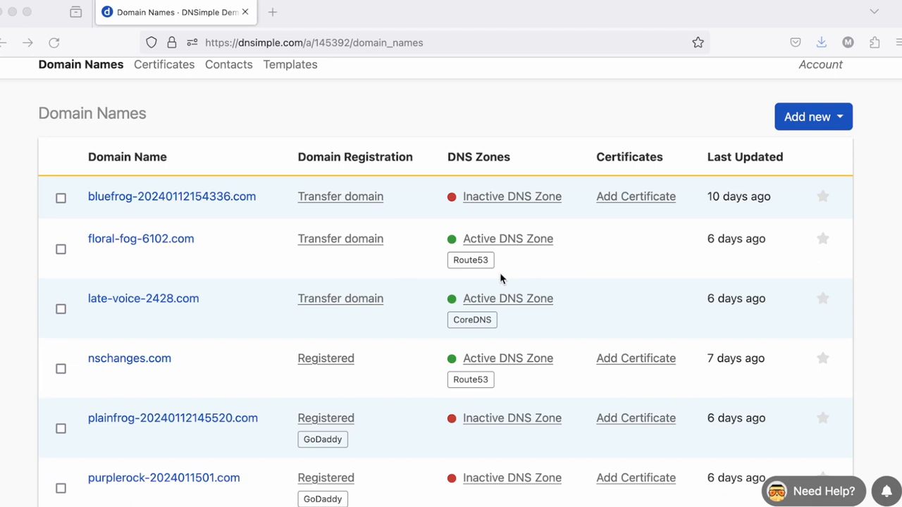
{"action": "scroll", "scroll_direction": "down", "scroll_amount": 3}
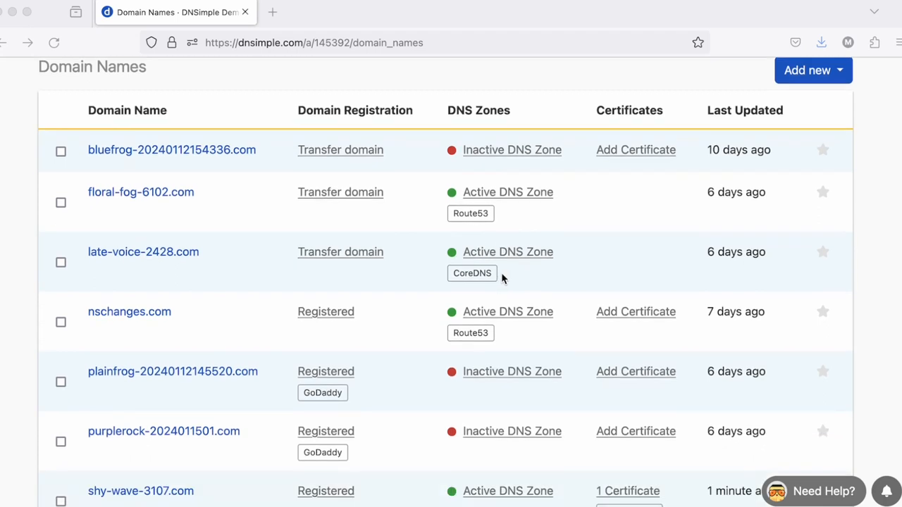
{"action": "scroll", "scroll_direction": "down", "scroll_amount": 3}
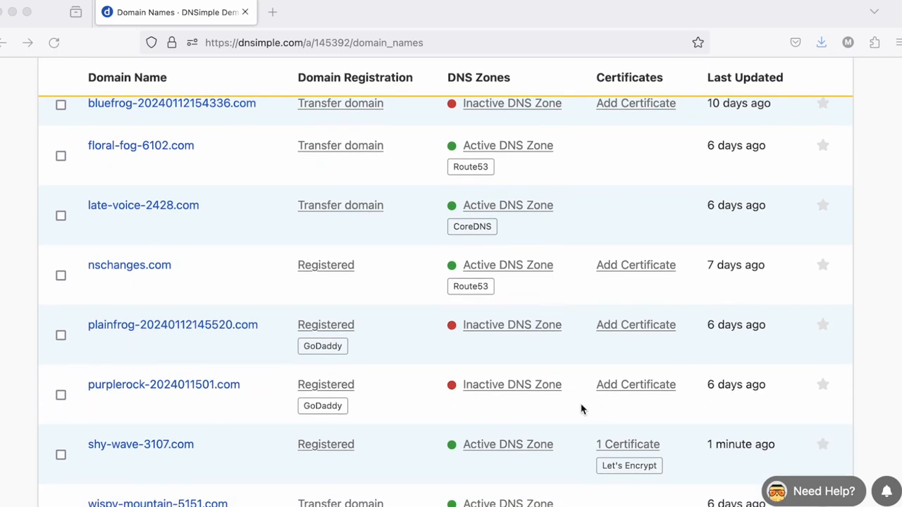
{"action": "mouse_move", "coordinate": [589, 431]}
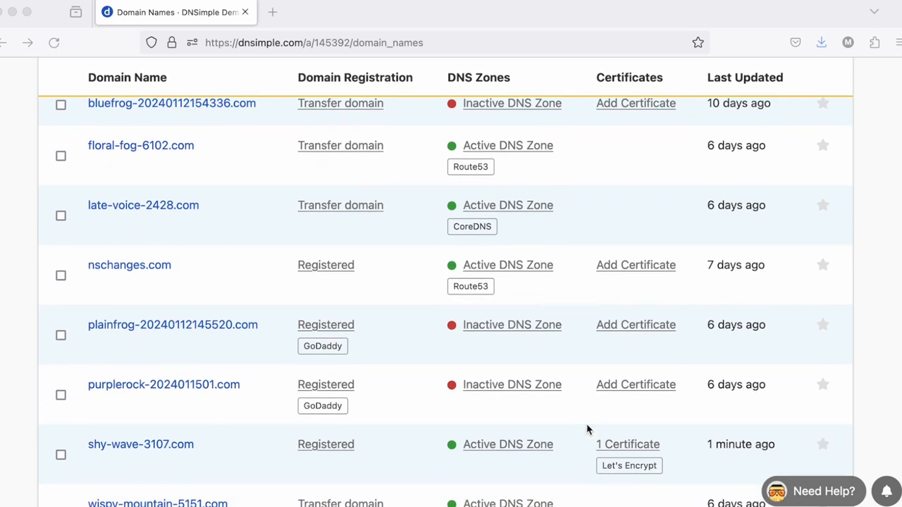